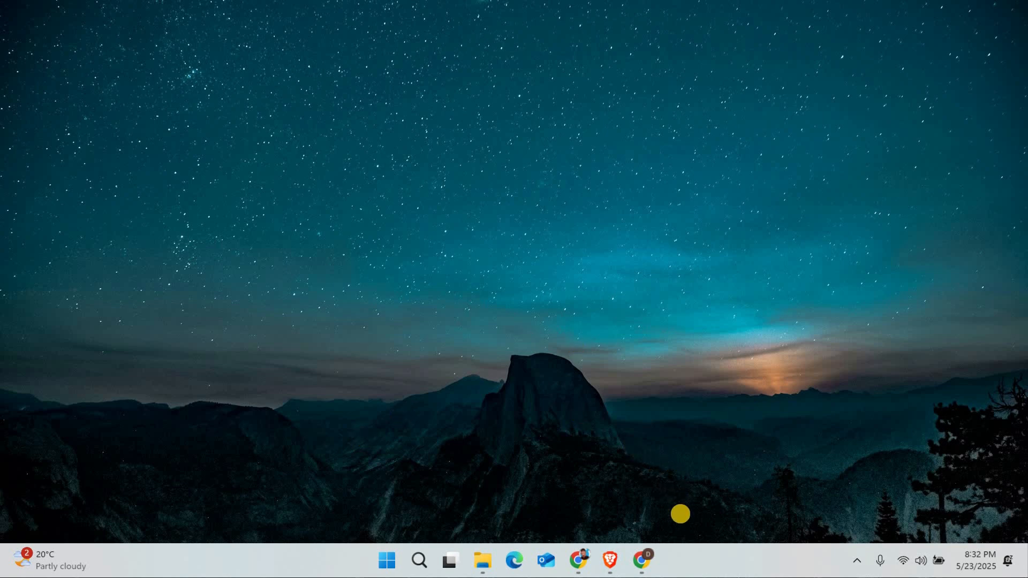
# Step: Bring up Chrome on the Electronic Arts homepage at ea.com
pyautogui.click(641, 574)
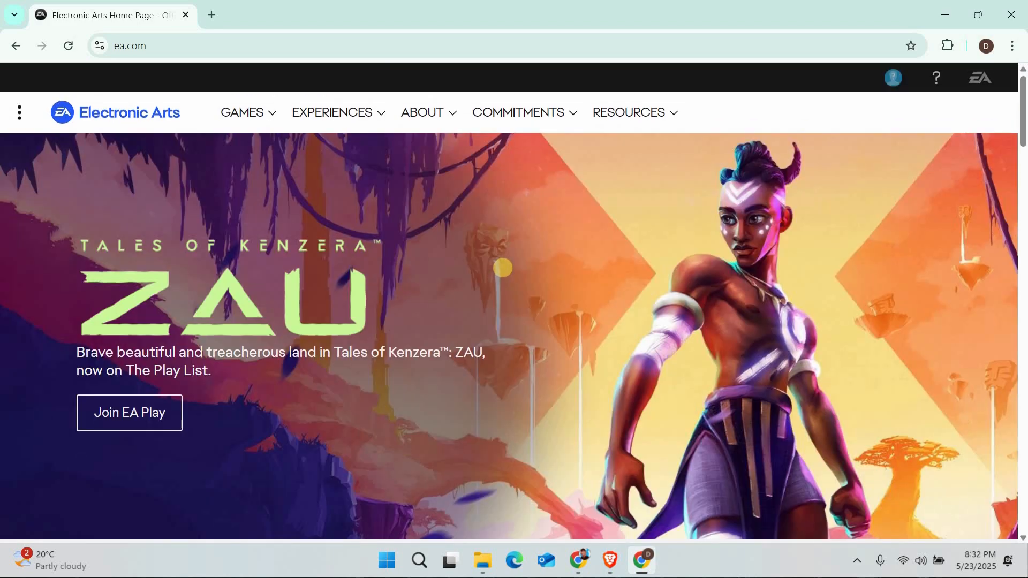
pyautogui.scroll(-3)
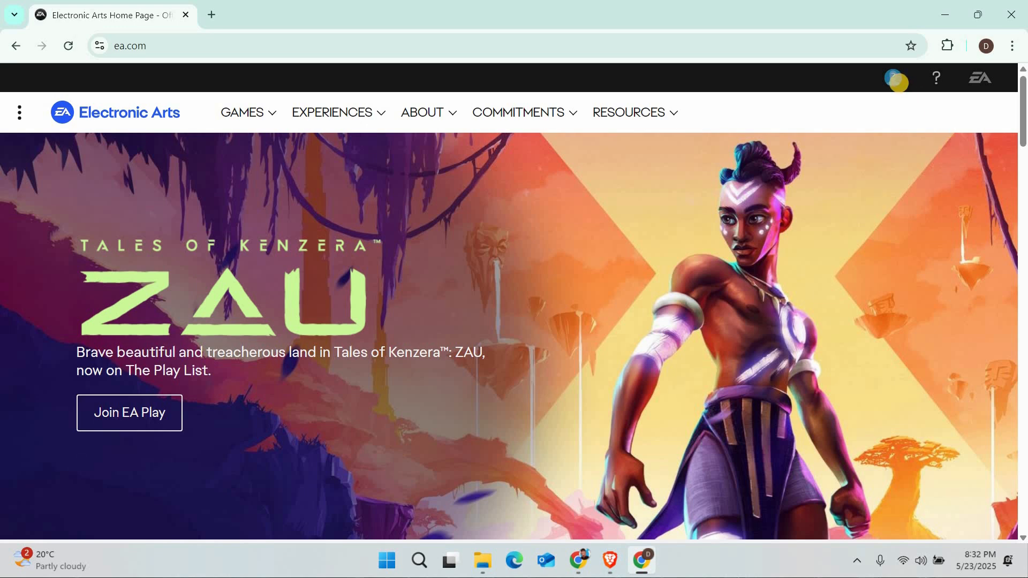
# Step: Go from the profile menu to EA Account Settings and its Connected Accounts section
pyautogui.click(896, 80)
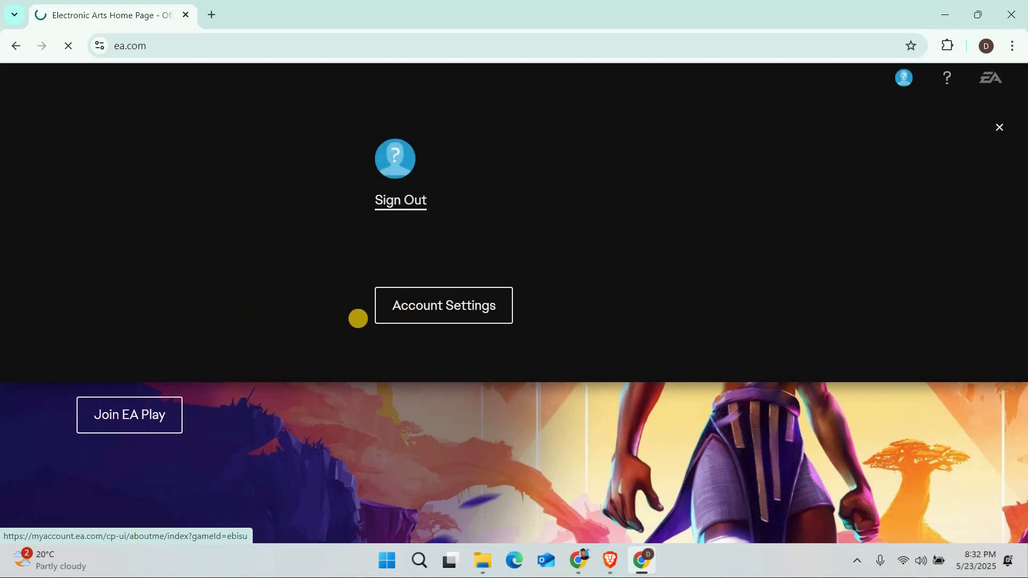
pyautogui.click(444, 306)
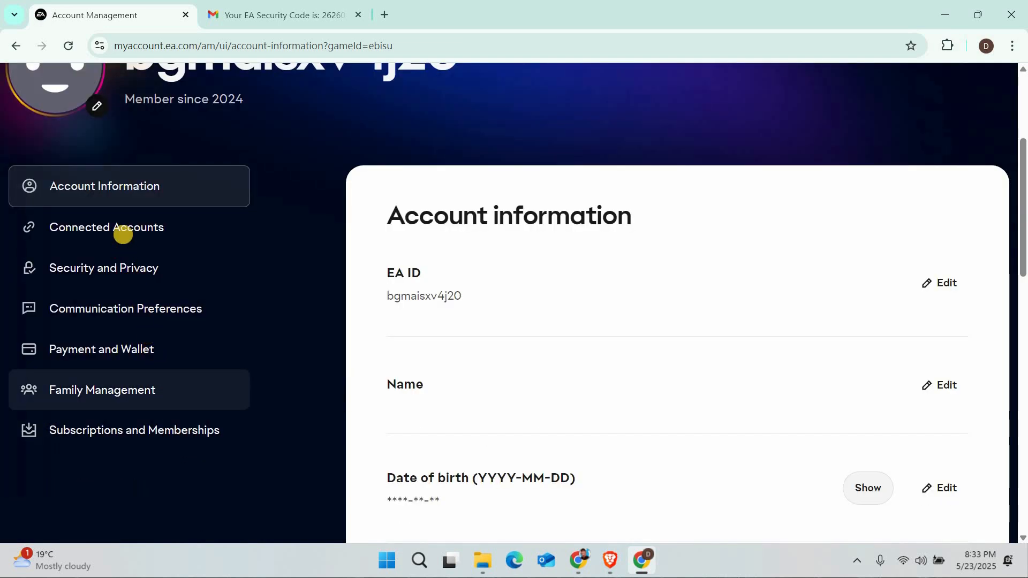
pyautogui.click(107, 227)
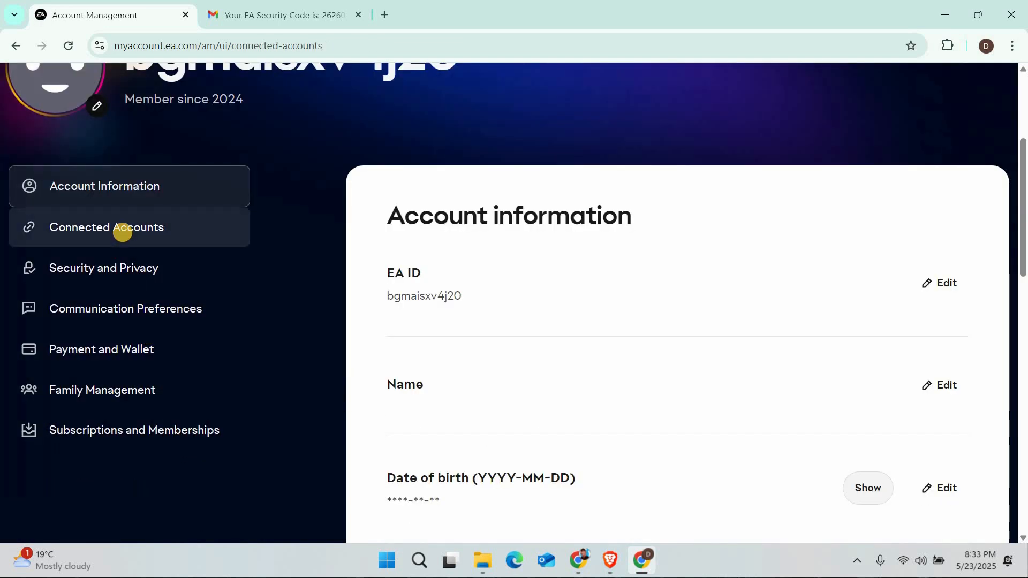
# Step: View the linked Steam/Google and unlinked PlayStation/Xbox accounts, then close Chrome
pyautogui.click(108, 227)
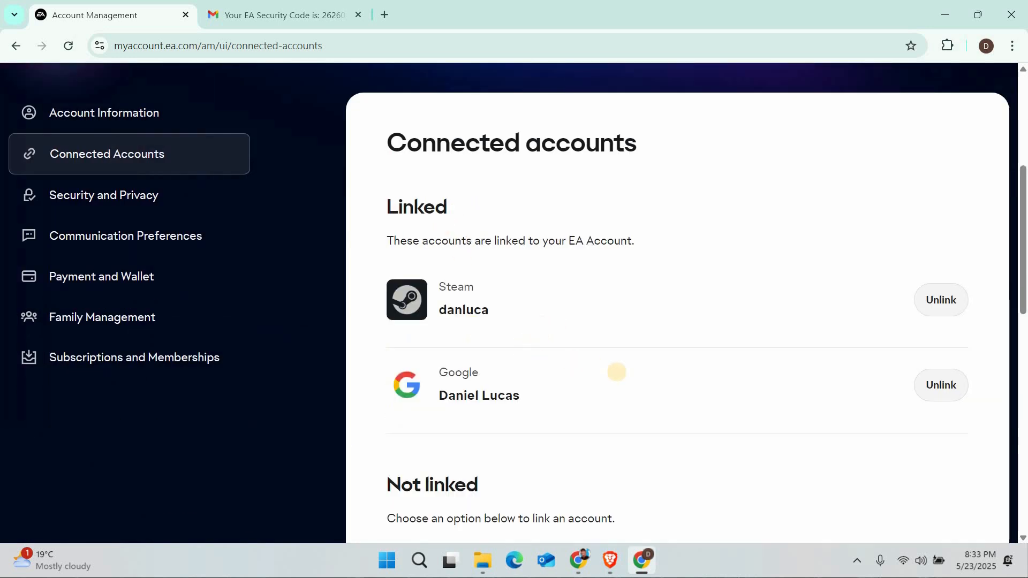
pyautogui.moveTo(1021, 316)
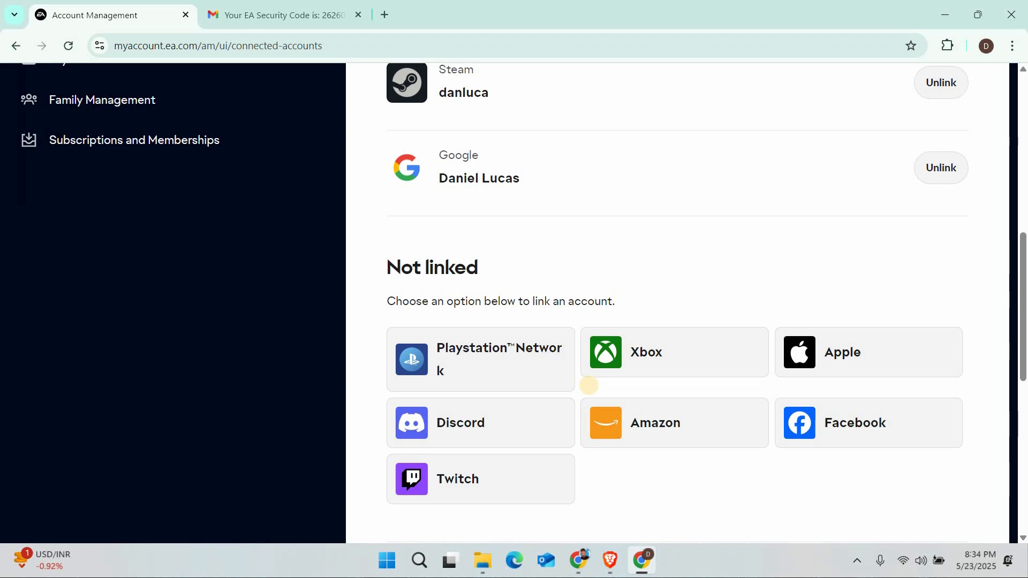
pyautogui.moveTo(137, 105)
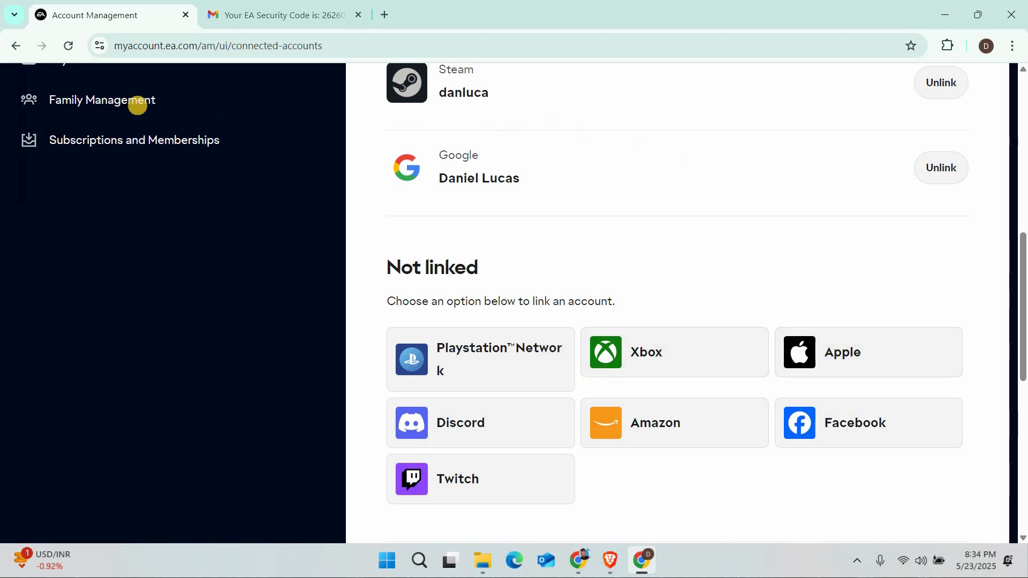
pyautogui.moveTo(1011, 15)
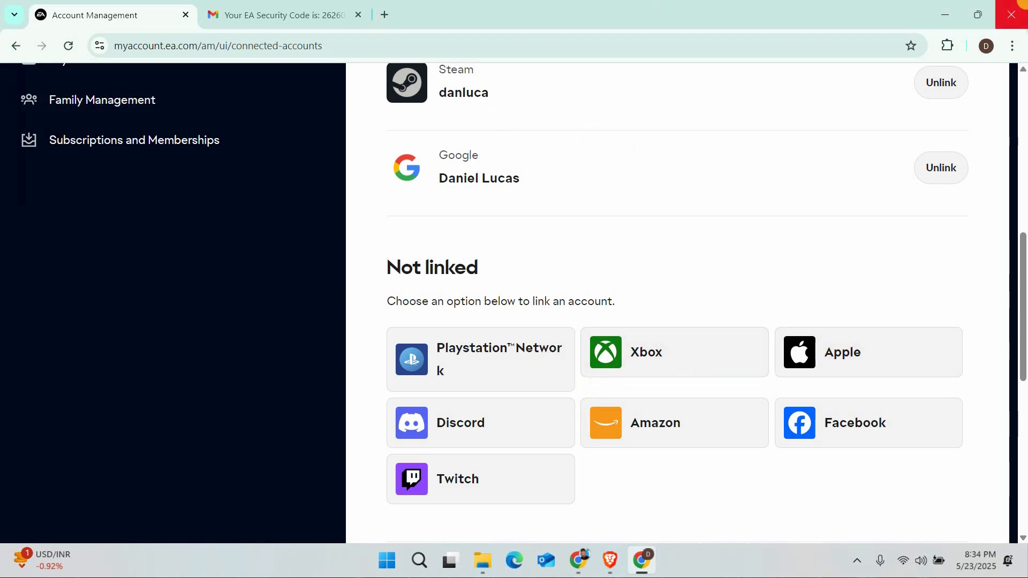
pyautogui.click(1012, 14)
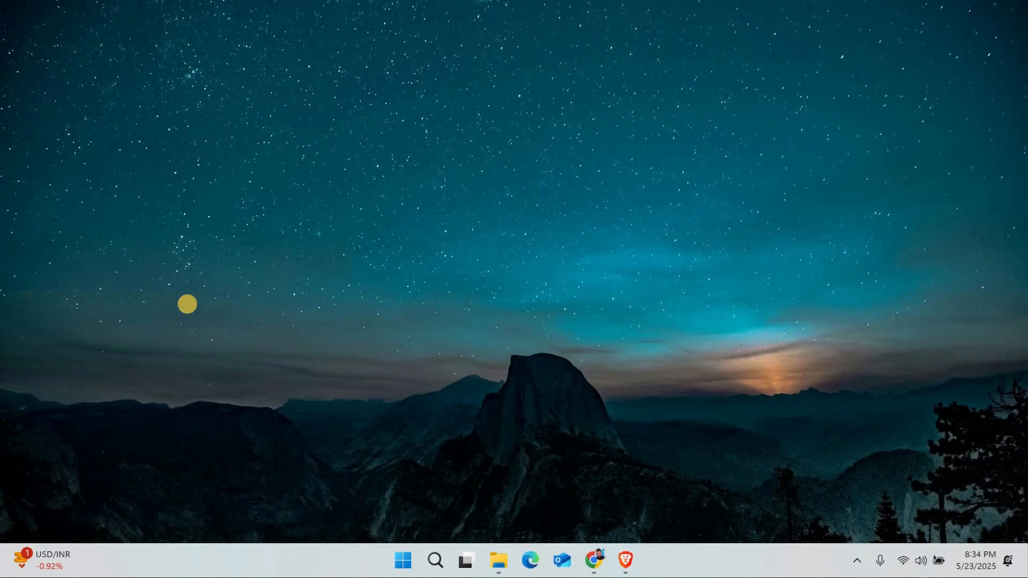